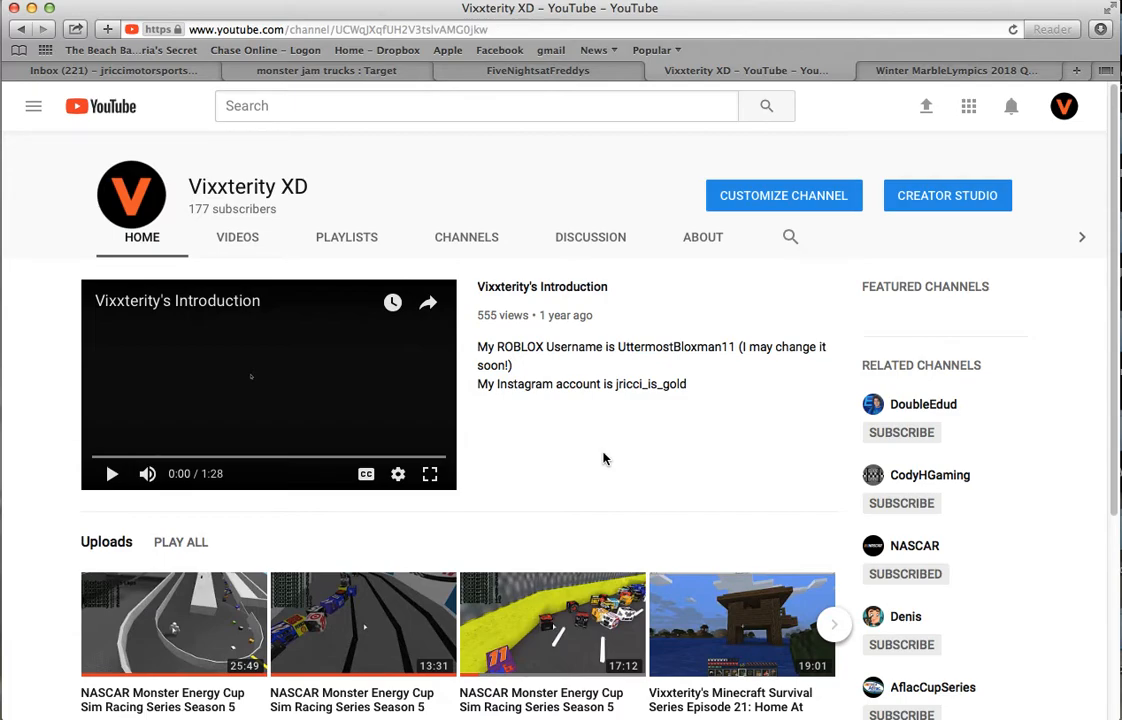
{"action": "mouse_move", "coordinate": [611, 457]}
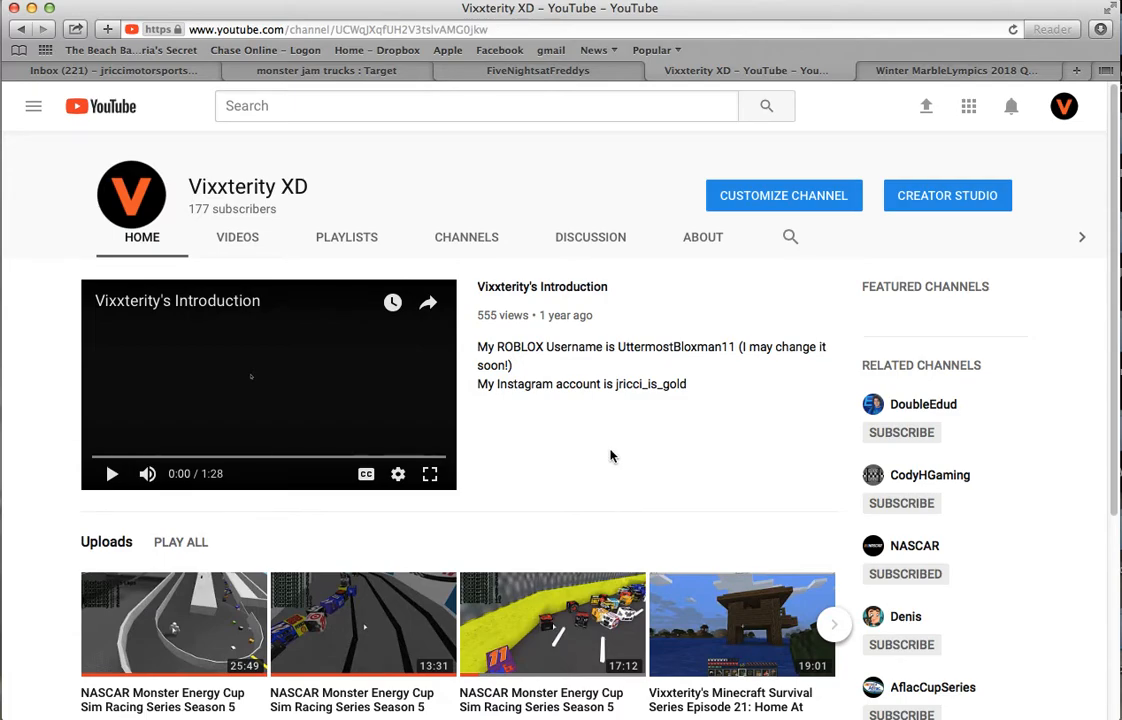